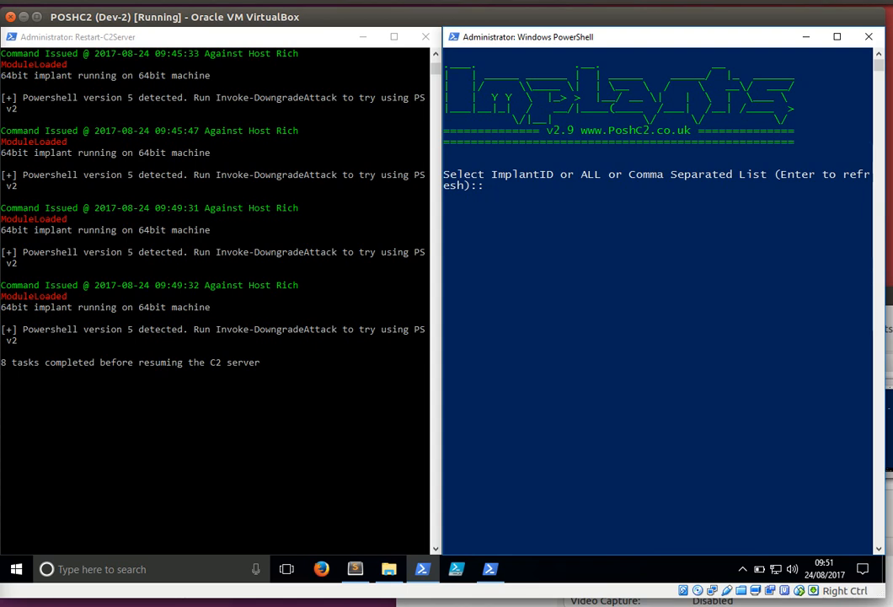
{"action": "mouse_move", "coordinate": [649, 205]}
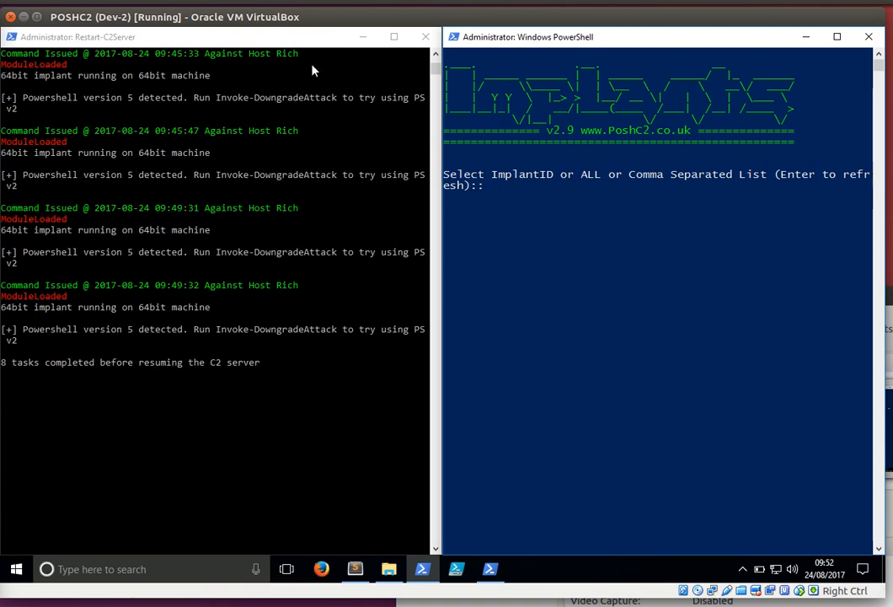
- Mount mshta-3.iso as the VirtualBox guest's optical disc image
{"action": "left_click", "coordinate": [101, 4]}
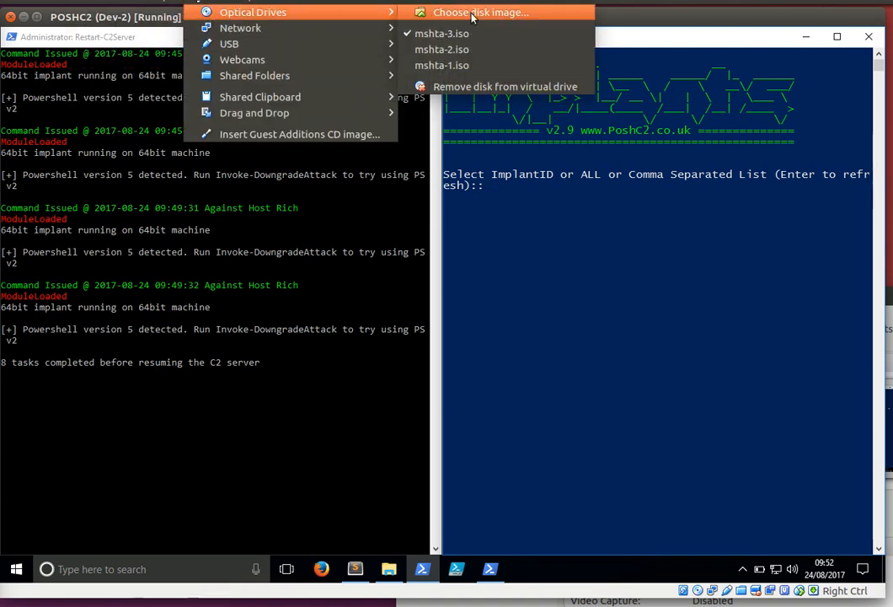
{"action": "left_click", "coordinate": [476, 12]}
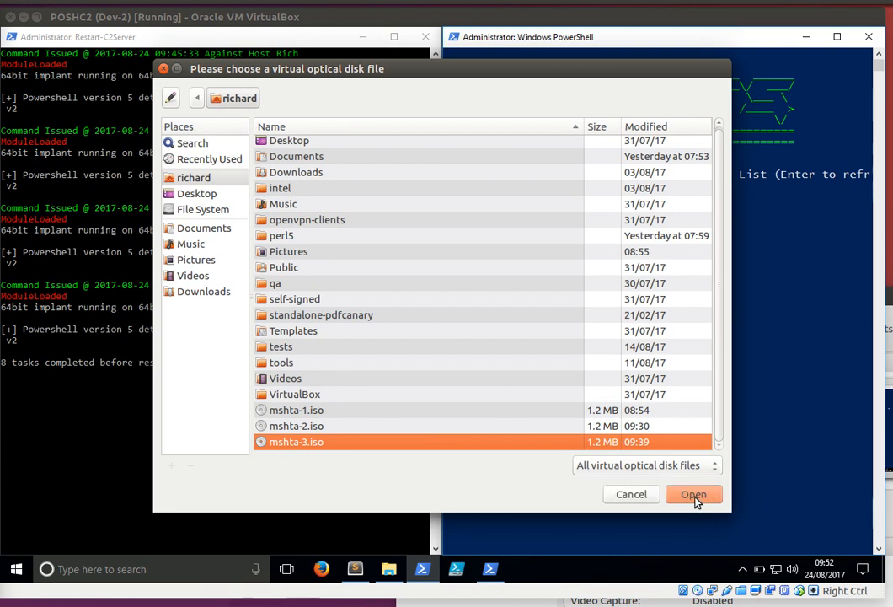
{"action": "left_click", "coordinate": [694, 493]}
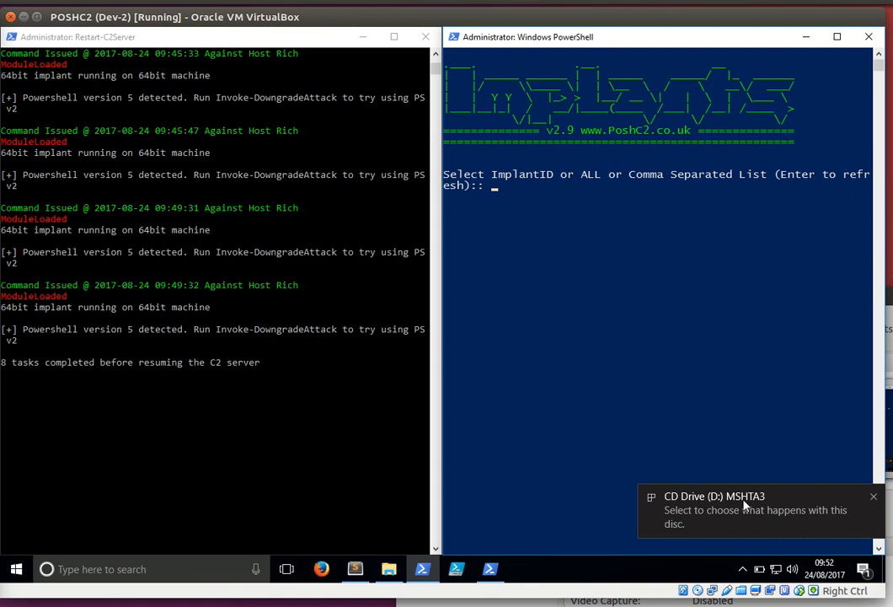
- Open the AutoPlay choices from the 'CD Drive (D:) MSHTA3' notification
{"action": "left_click", "coordinate": [744, 503]}
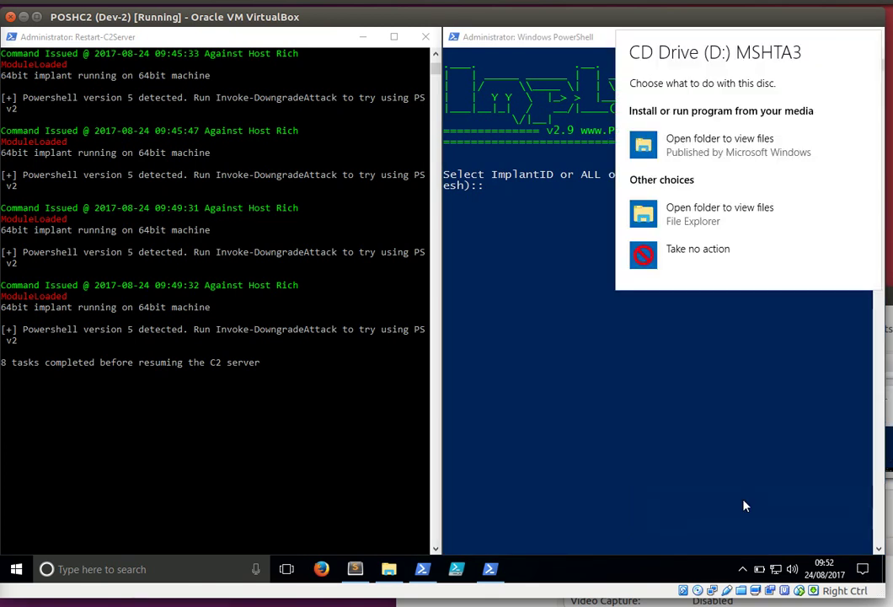
{"action": "mouse_move", "coordinate": [807, 220]}
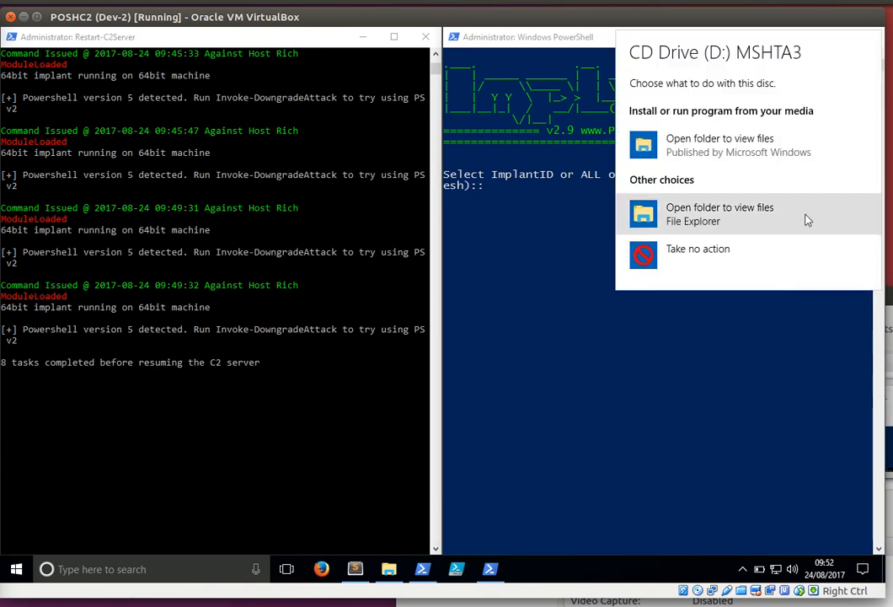
{"action": "mouse_move", "coordinate": [832, 146]}
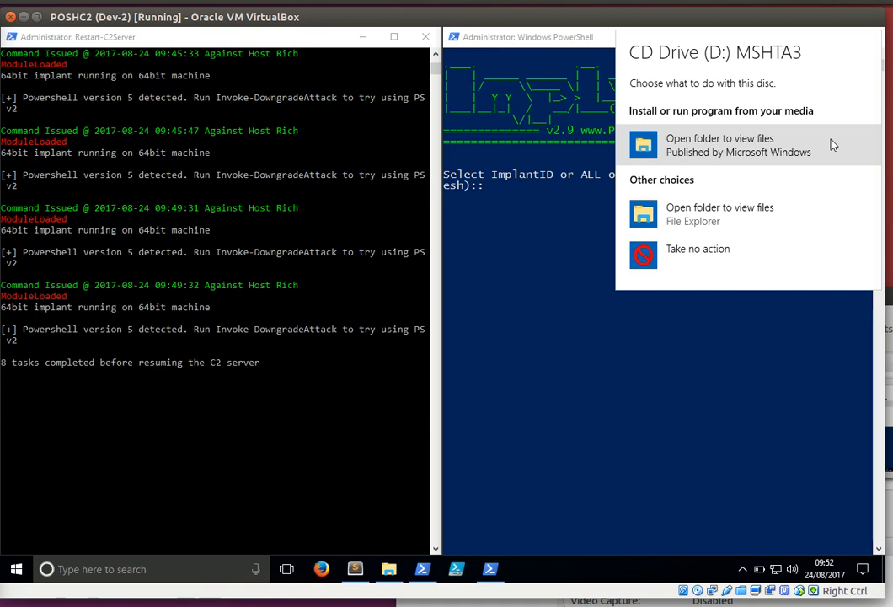
- Choose 'Open folder to view files' in AutoPlay to trigger the disc's autorun
{"action": "left_click", "coordinate": [738, 144]}
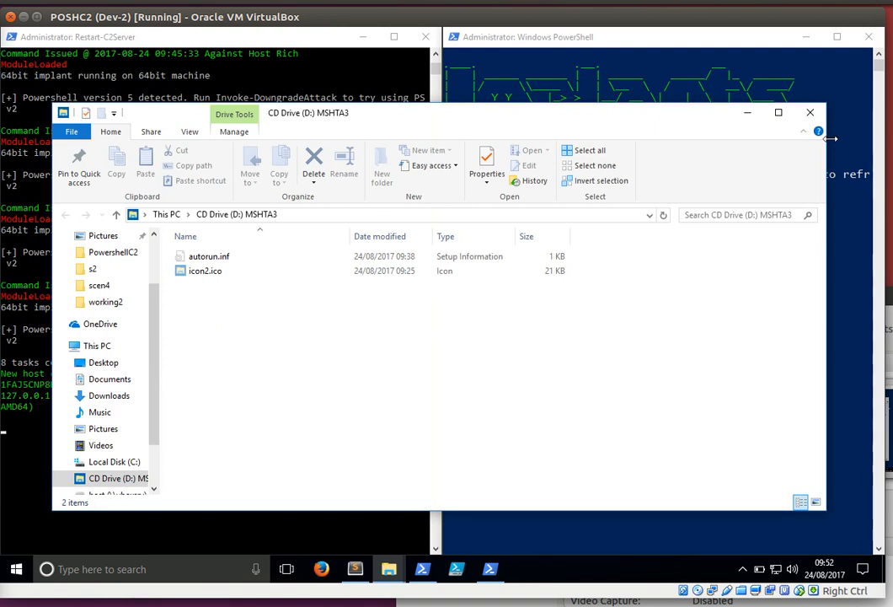
{"action": "mouse_move", "coordinate": [162, 347]}
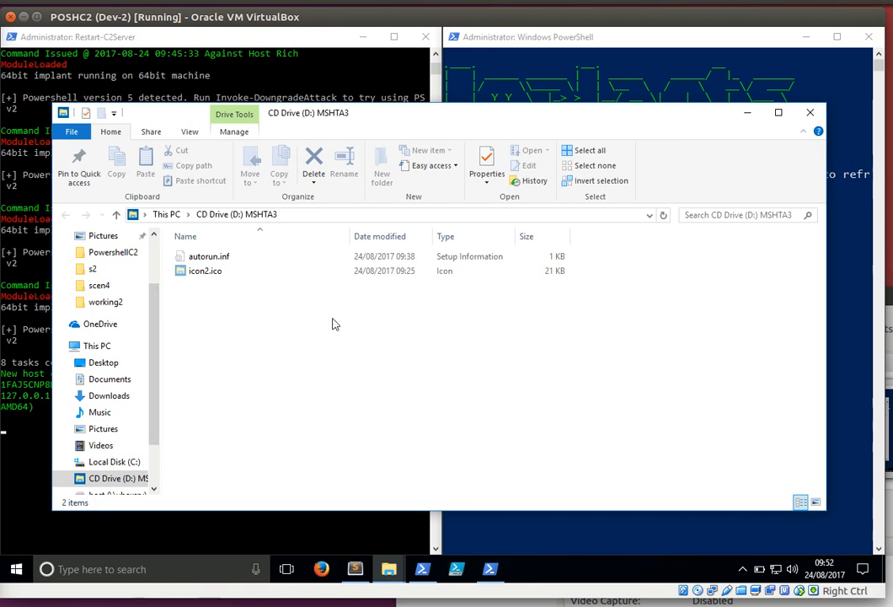
{"action": "mouse_move", "coordinate": [680, 118]}
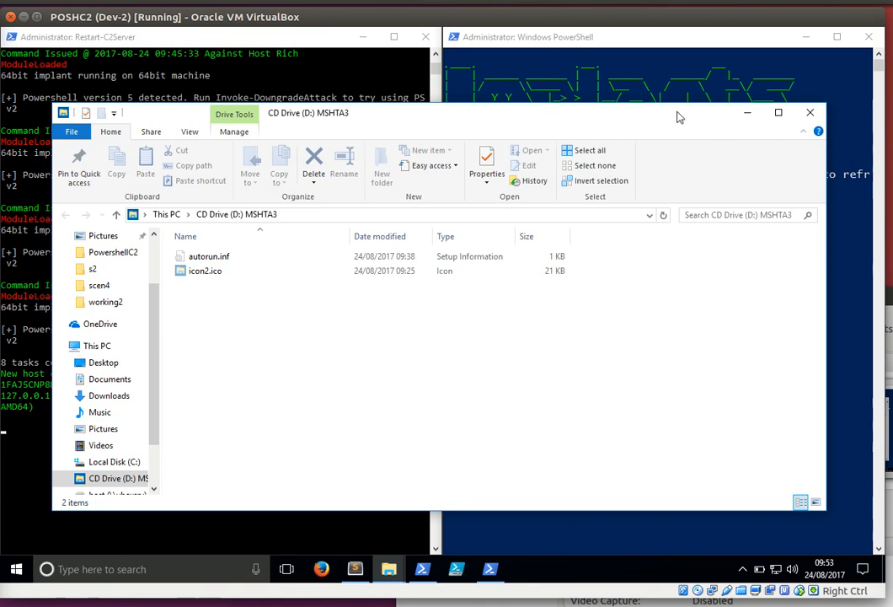
- Close the disc's folder window and run ls on implant 8
{"action": "left_click", "coordinate": [834, 112]}
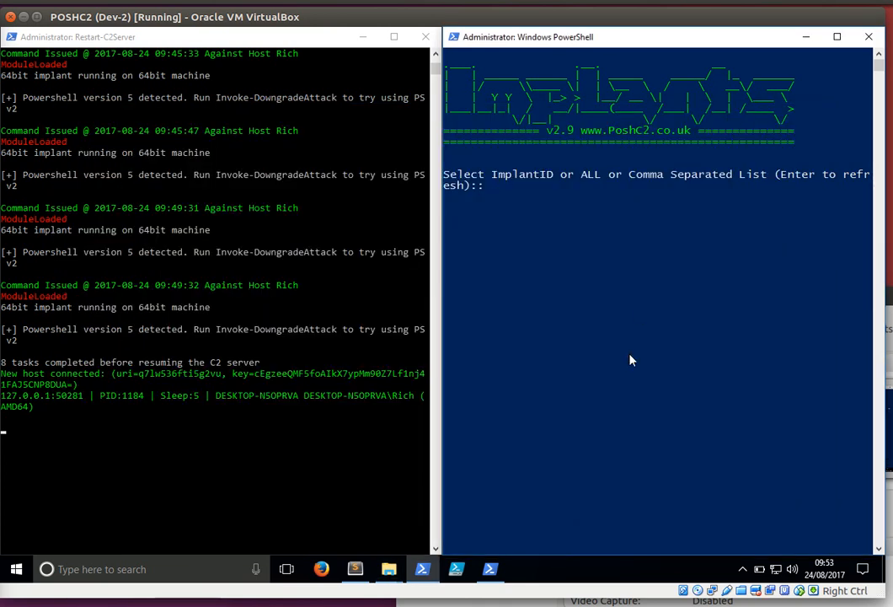
{"action": "mouse_move", "coordinate": [672, 344]}
{"action": "type", "text": "8"}
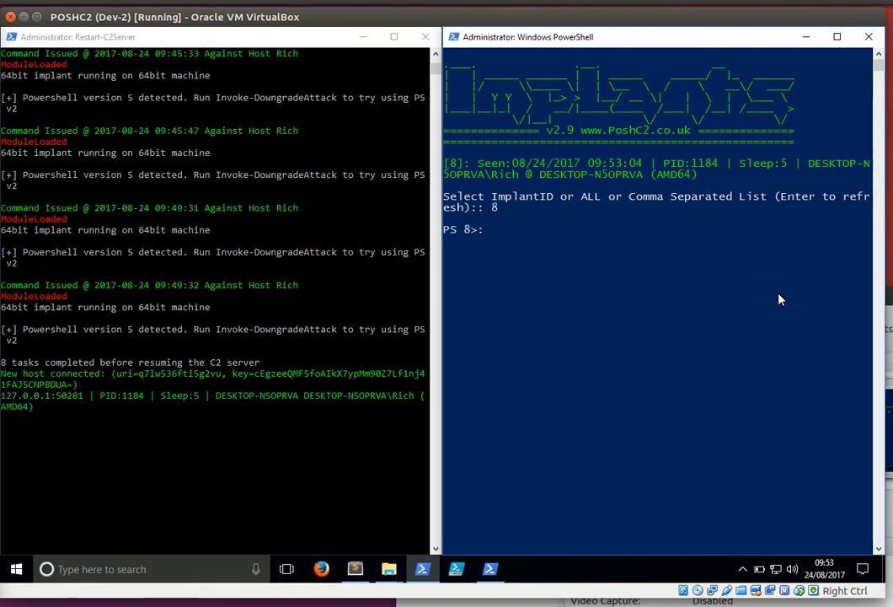
{"action": "type", "text": "ls"}
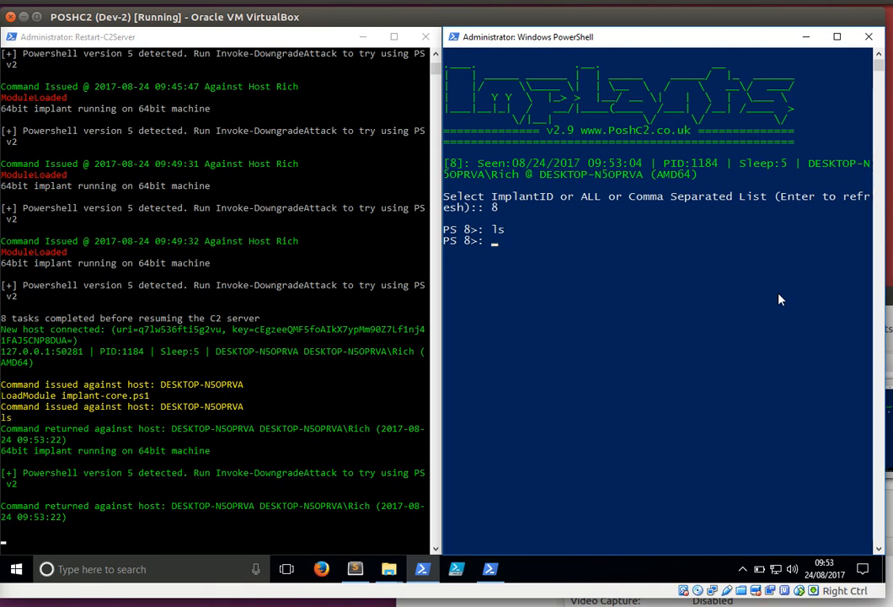
- List D:\ with ls -force, then start typing the type command for autorun.inf
{"action": "type", "text": "ls -force"}
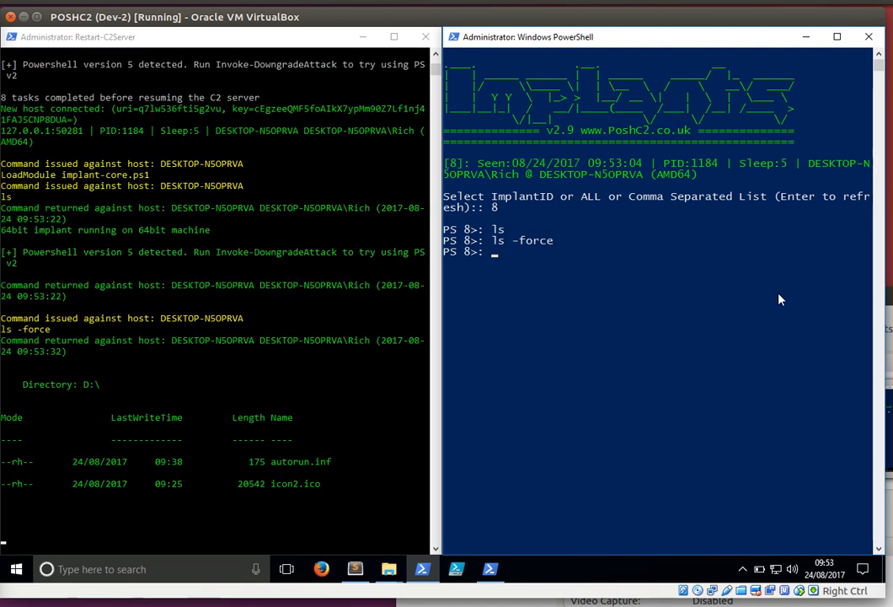
{"action": "type", "text": "type au"}
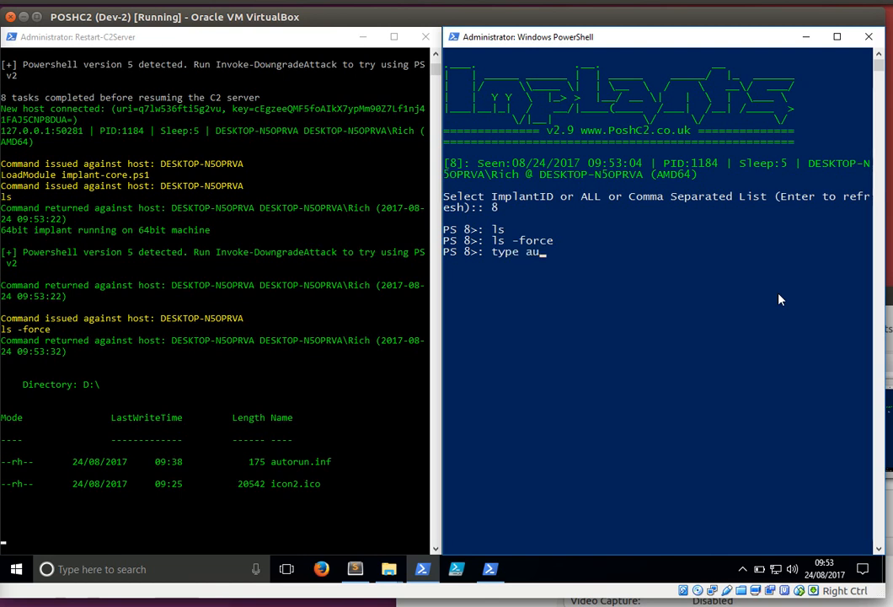
- Complete 'type autorun.inf' to print the autorun file's contents
{"action": "type", "text": "torun.inf"}
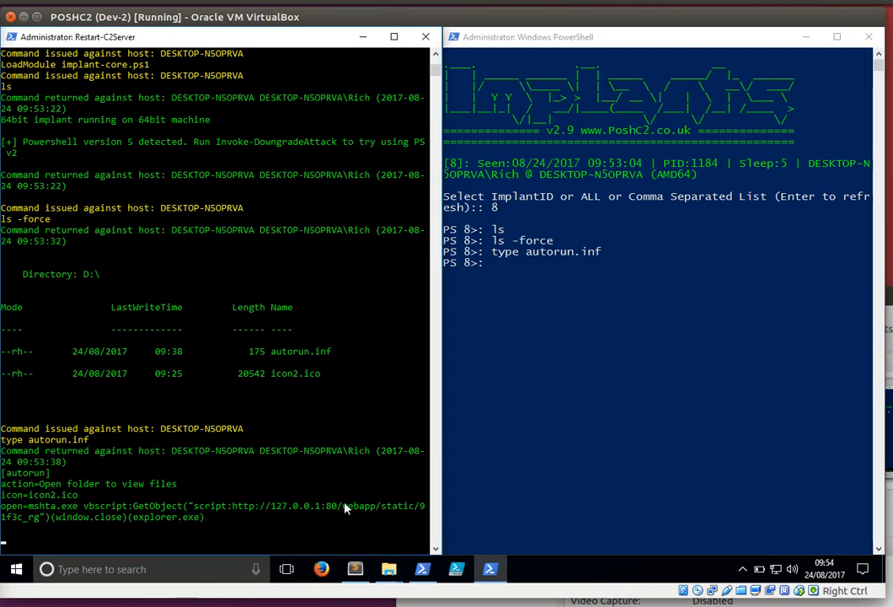
{"action": "mouse_move", "coordinate": [599, 439]}
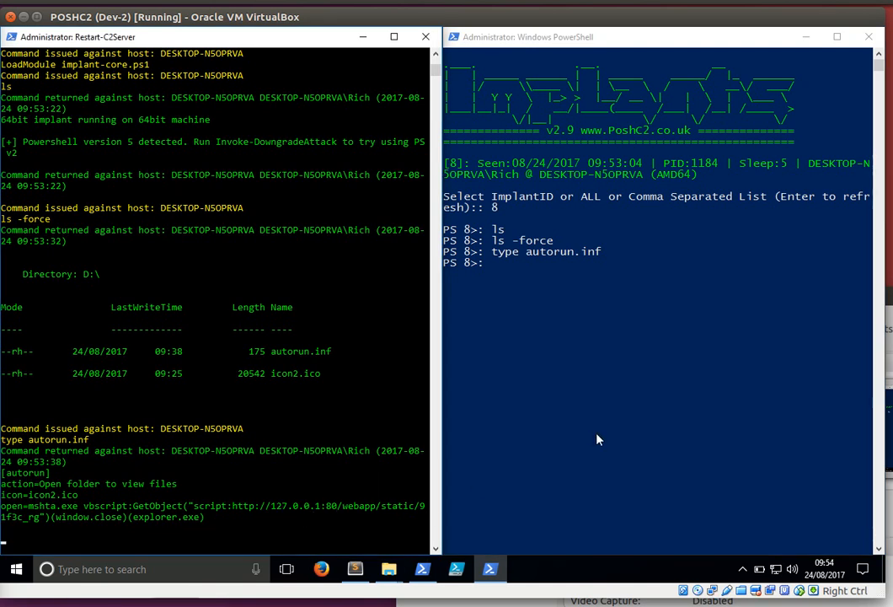
{"action": "mouse_move", "coordinate": [654, 335]}
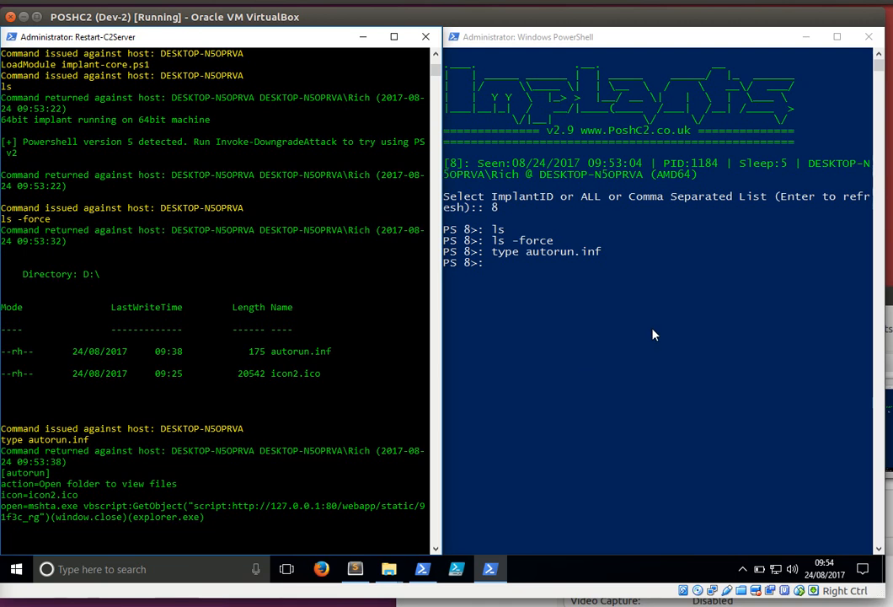